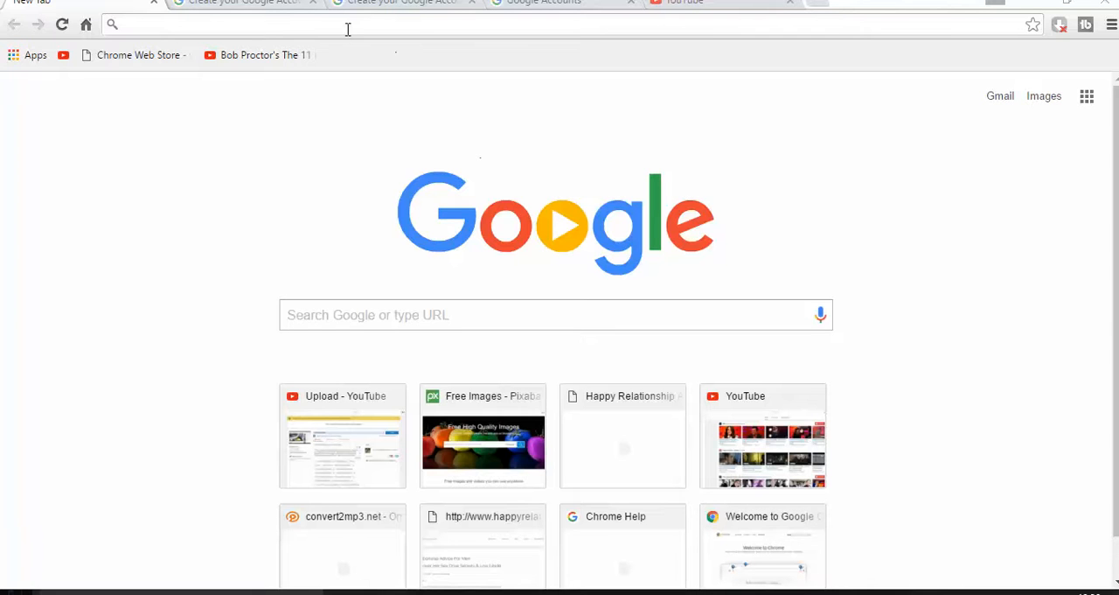
pyautogui.moveTo(1025, 105)
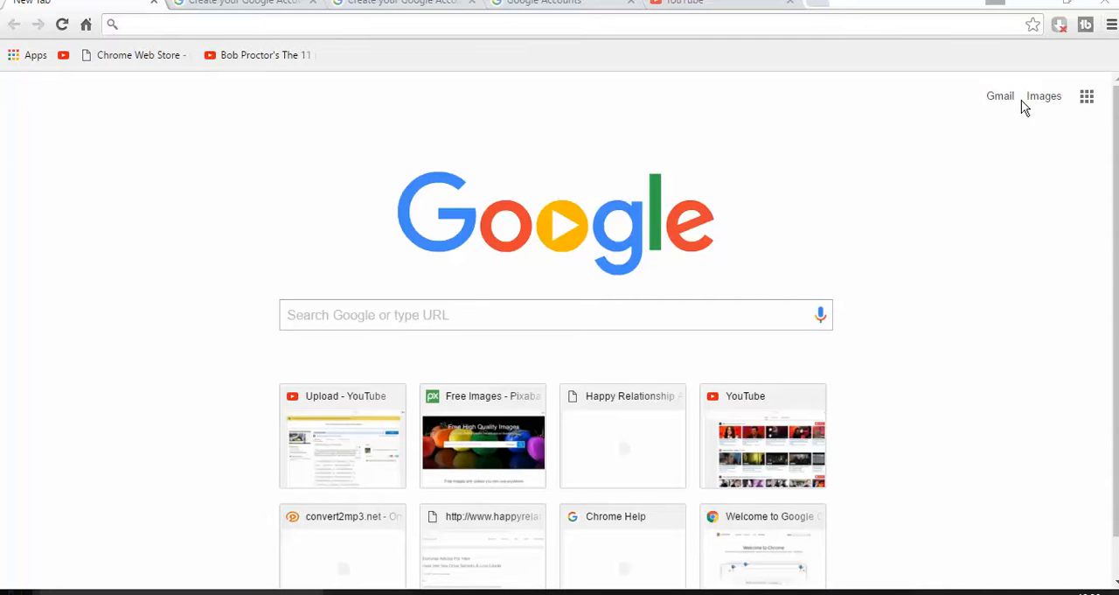
pyautogui.moveTo(988, 132)
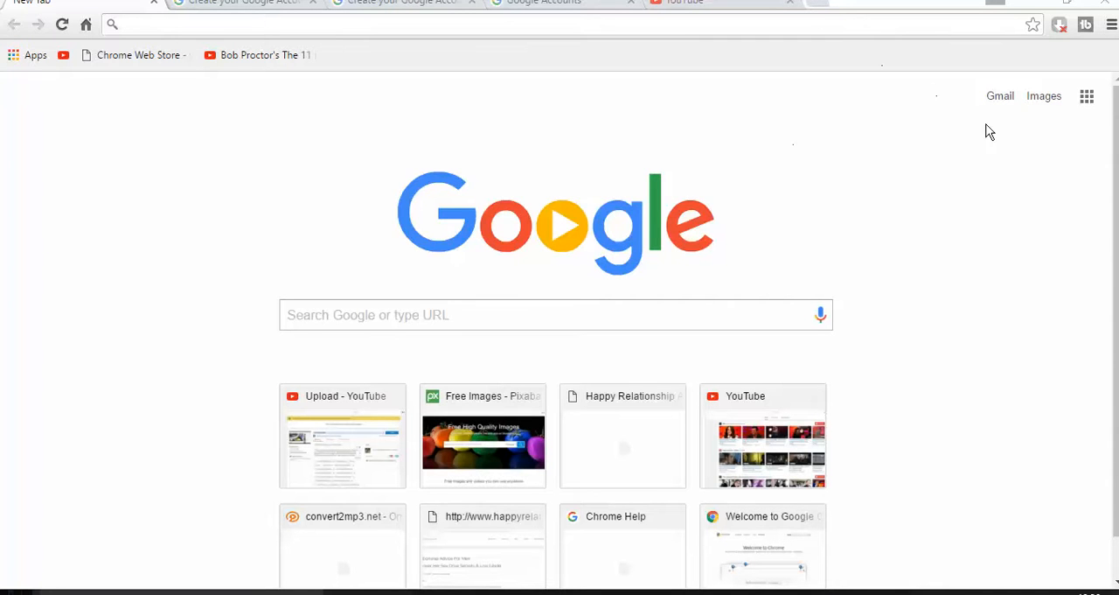
pyautogui.moveTo(1087, 96)
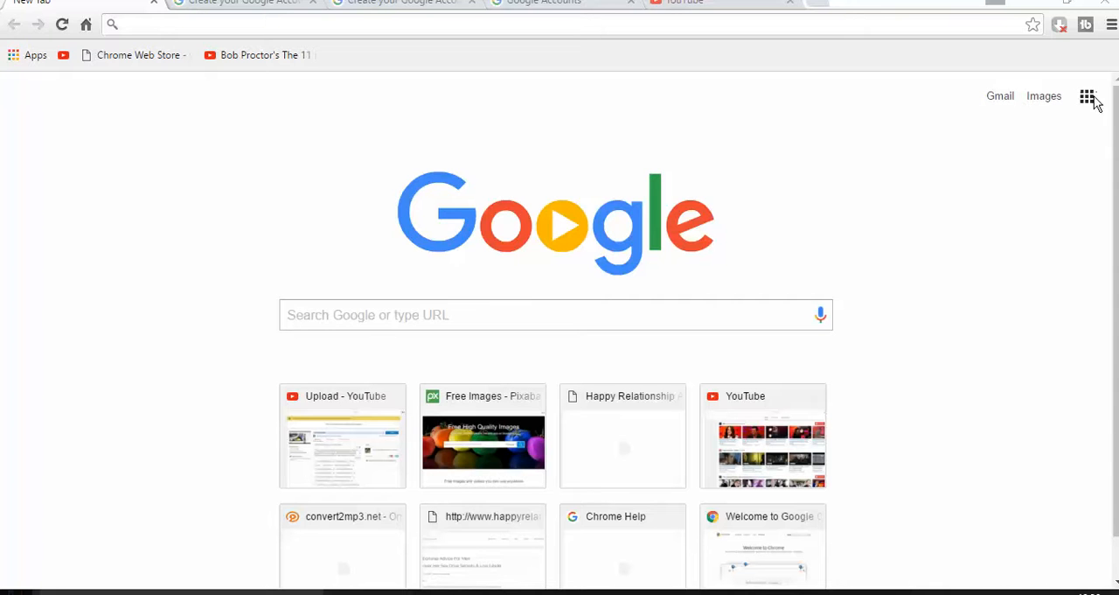
pyautogui.moveTo(1086, 96)
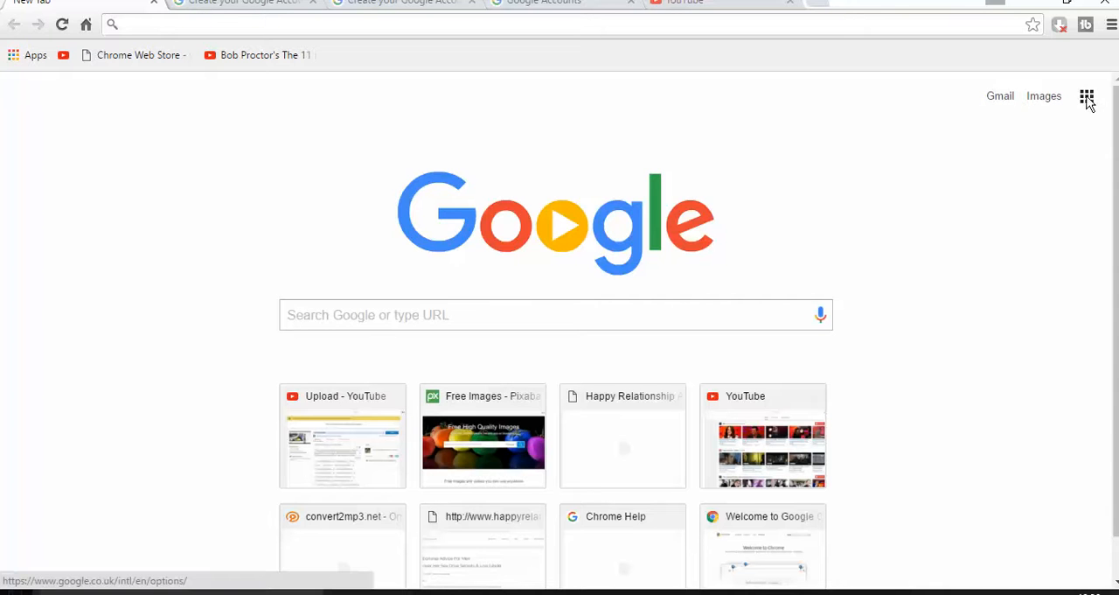
# Step: Show the Google apps list from the grid icon on the new tab page
pyautogui.click(1085, 96)
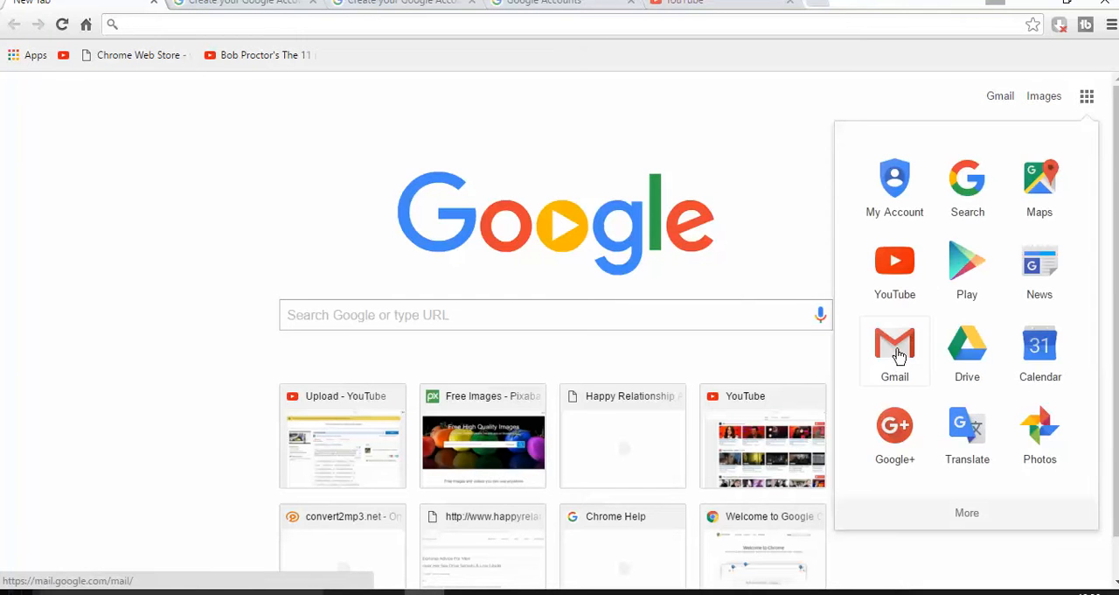
# Step: Go to Gmail and review the blank Create your Google Account form down to Next step
pyautogui.click(895, 345)
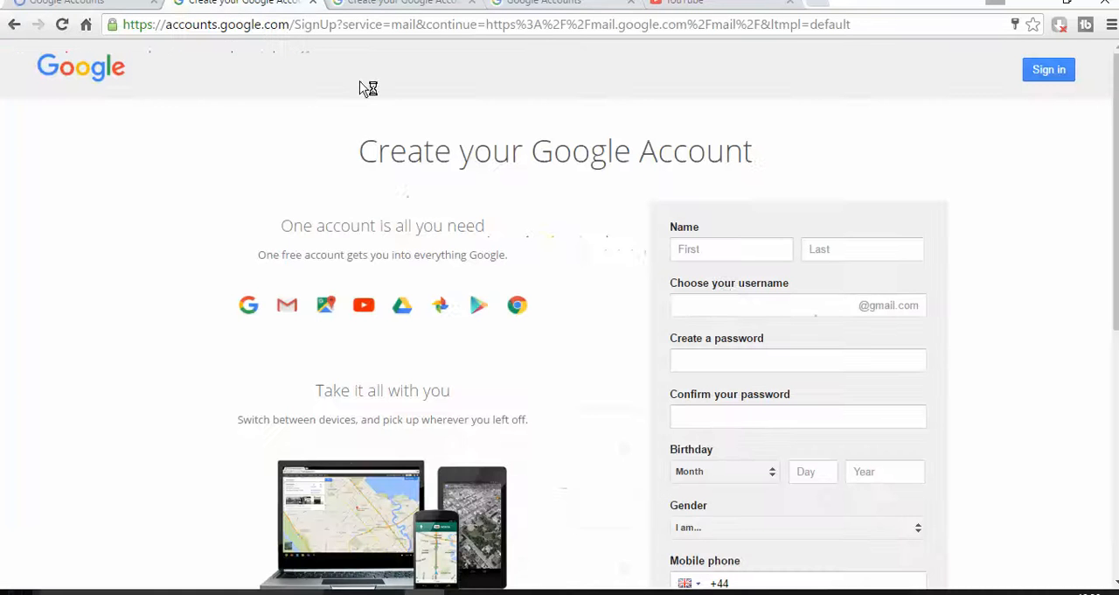
pyautogui.moveTo(796, 218)
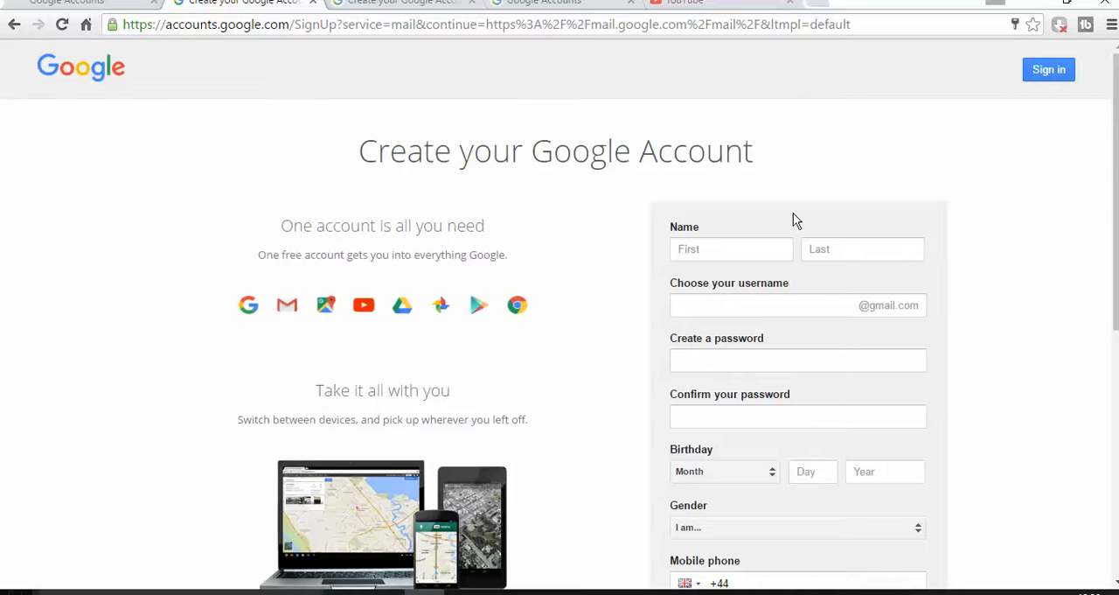
pyautogui.moveTo(654, 169)
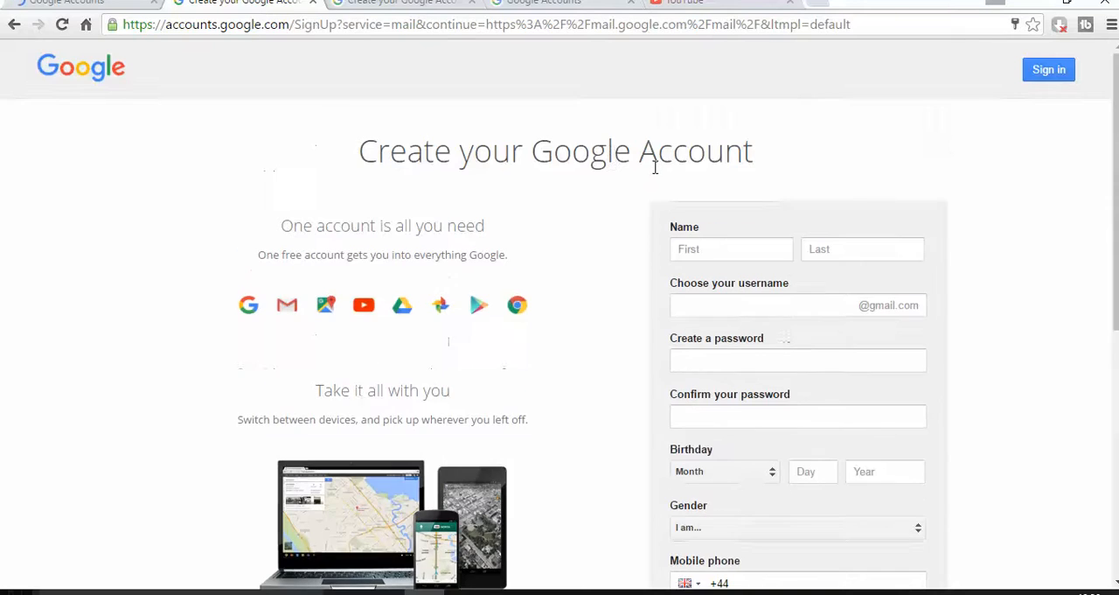
pyautogui.scroll(-3)
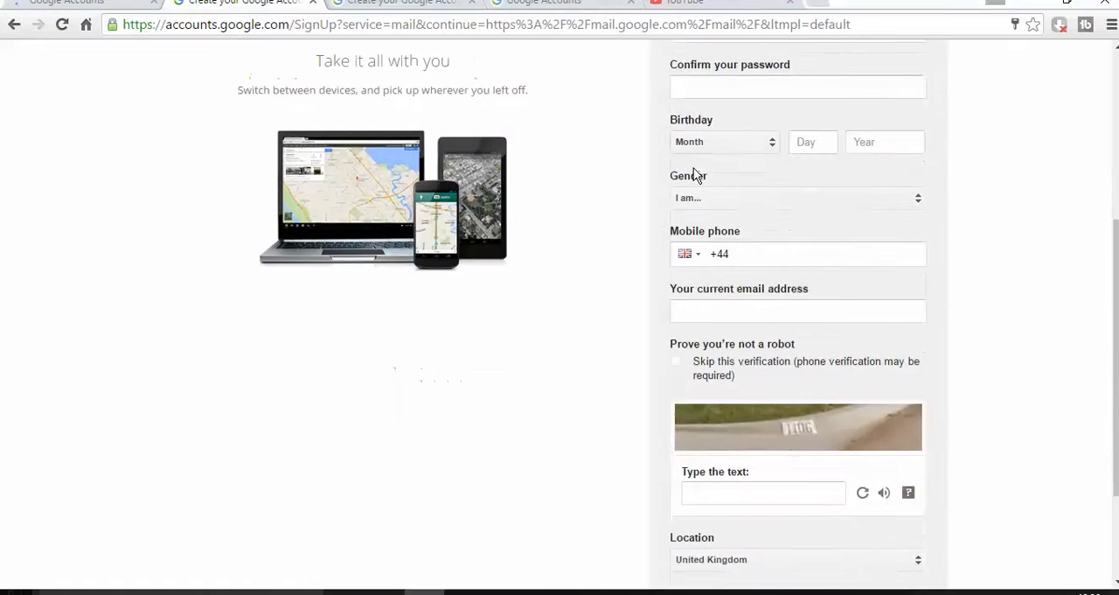
pyautogui.scroll(3)
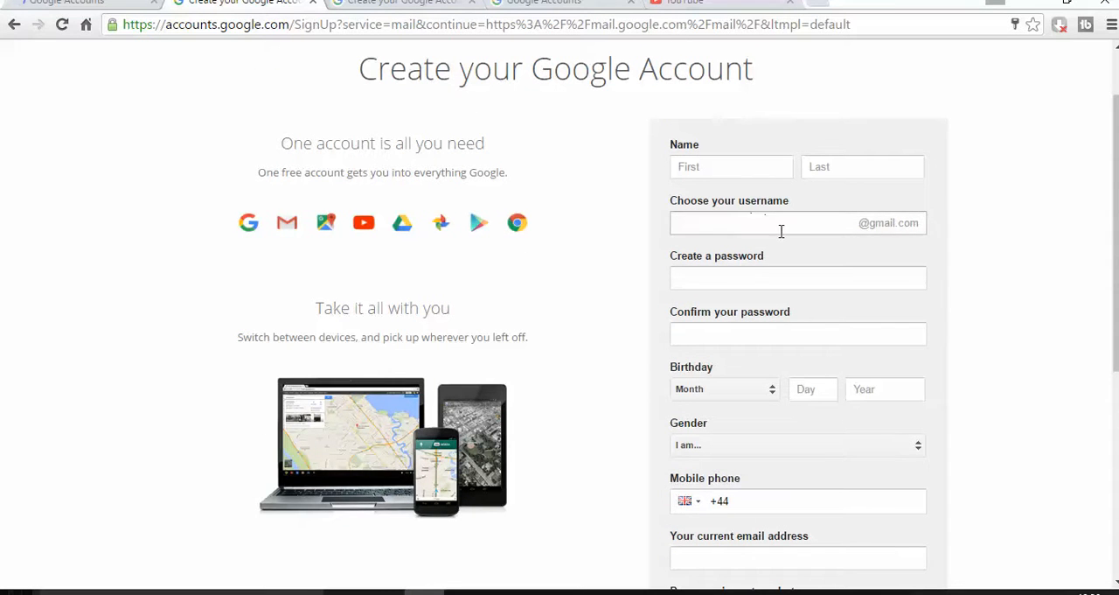
pyautogui.scroll(-3)
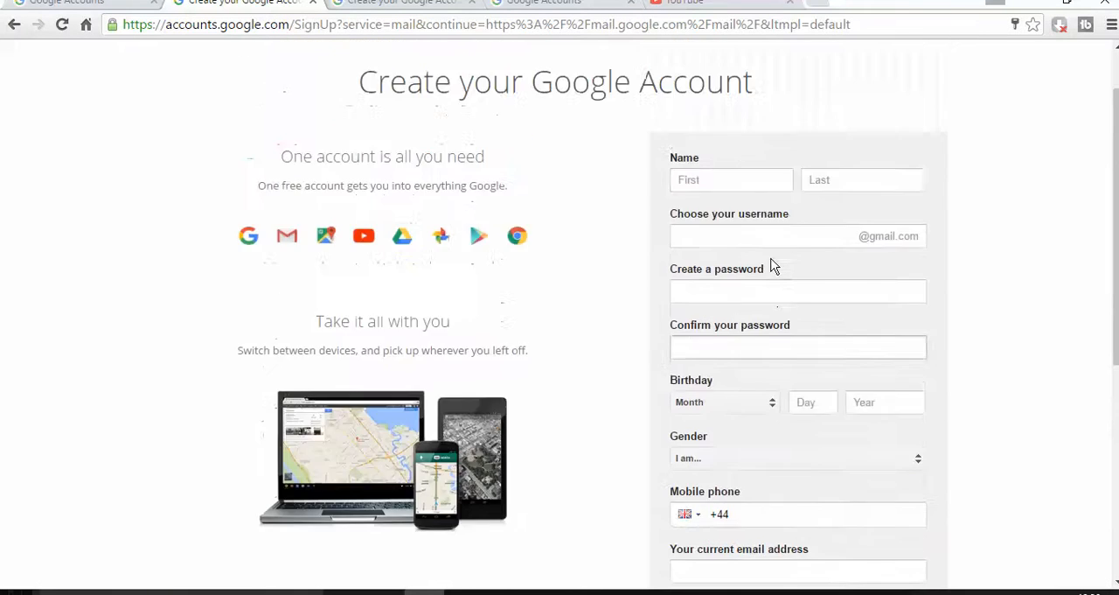
pyautogui.scroll(-3)
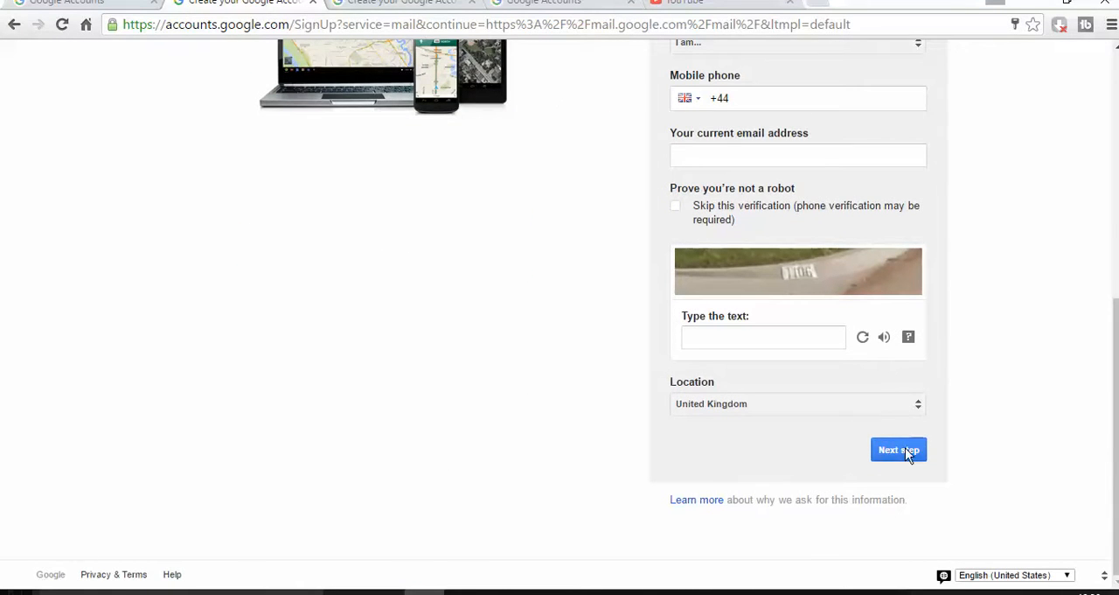
# Step: Submit the sign-up form and agree to the Privacy and Terms after scrolling through them
pyautogui.click(898, 449)
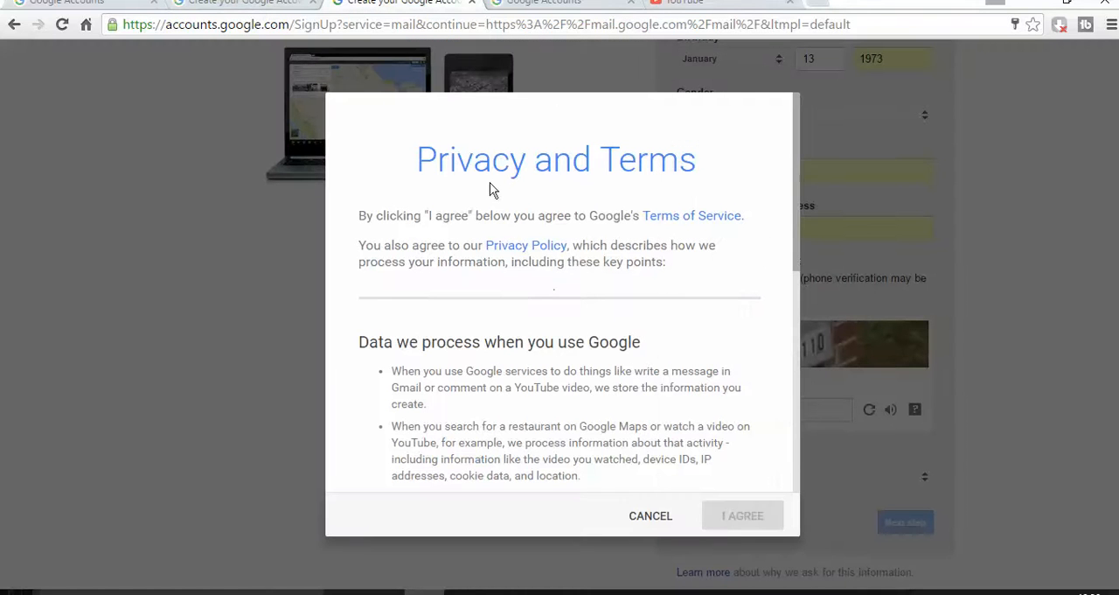
pyautogui.moveTo(568, 241)
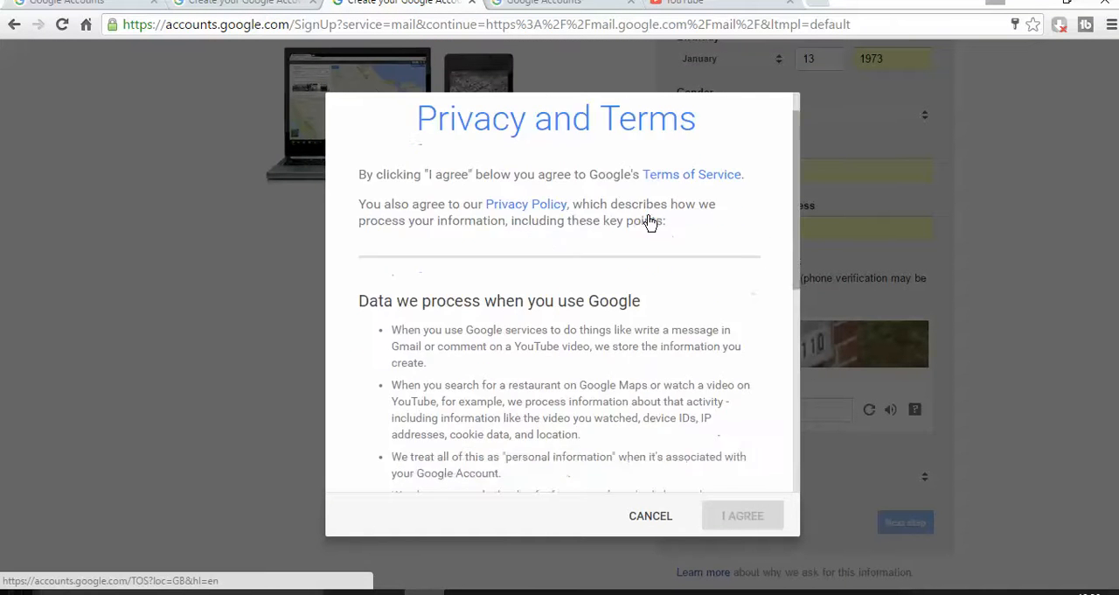
pyautogui.scroll(-3)
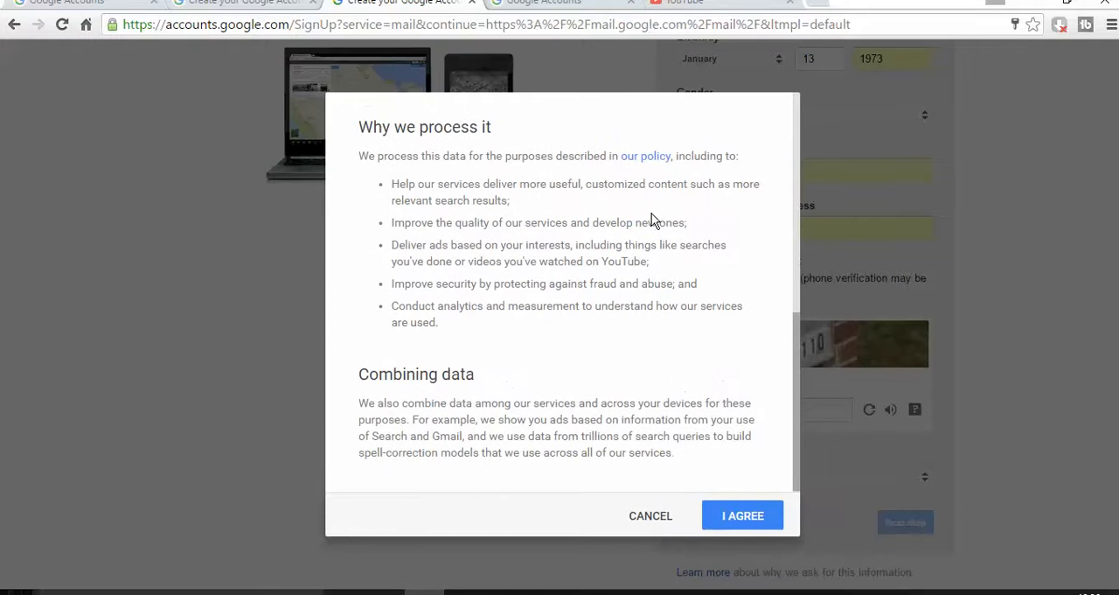
pyautogui.moveTo(744, 433)
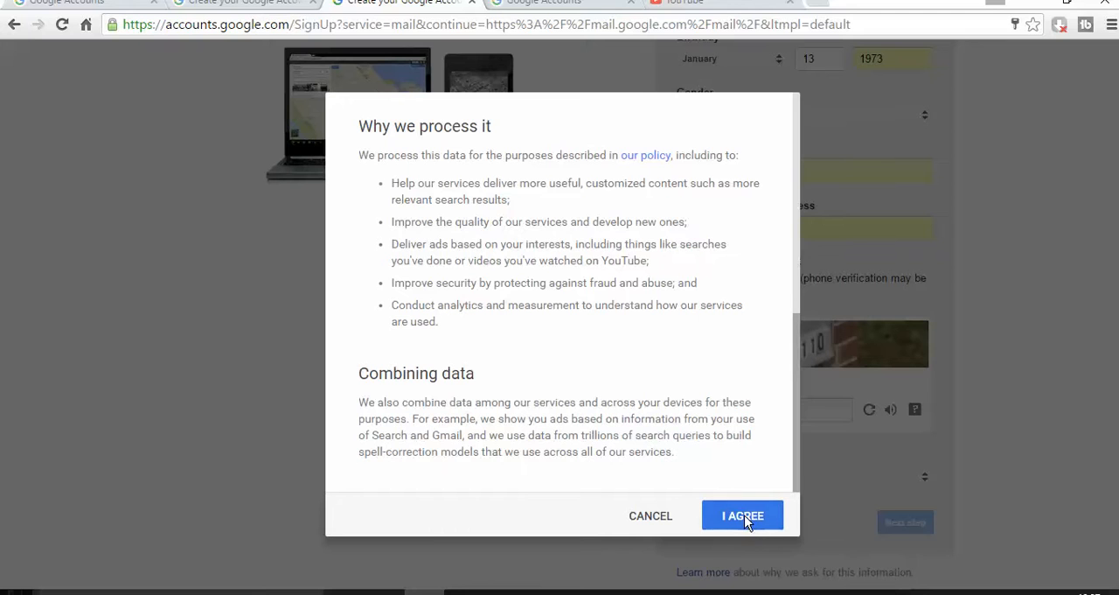
pyautogui.click(742, 515)
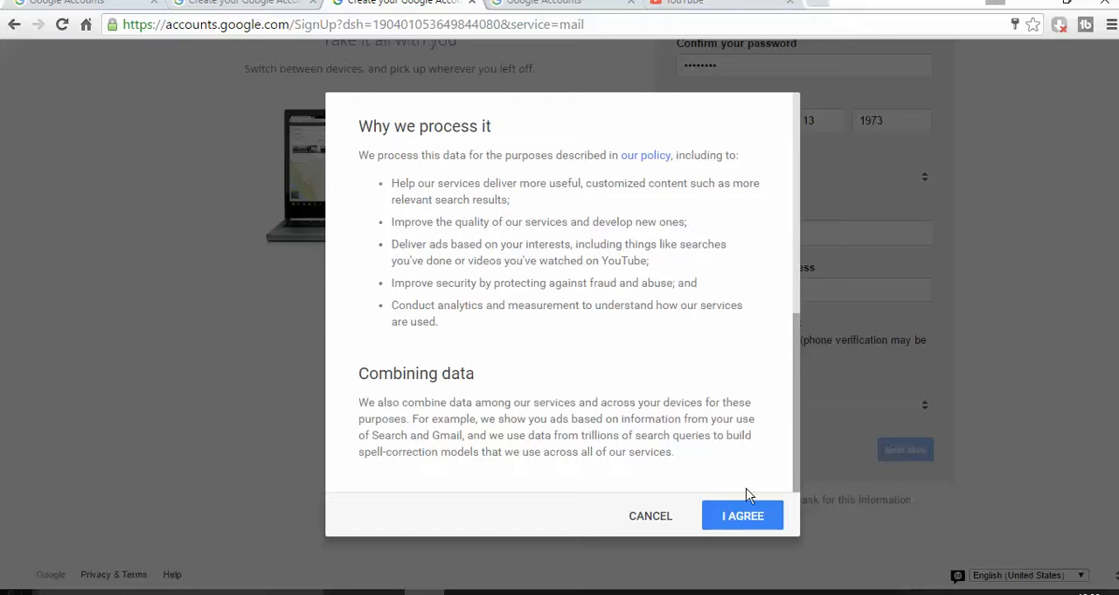
# Step: Accept the terms and verify the account by phone text message to reach the Welcome page
pyautogui.click(742, 515)
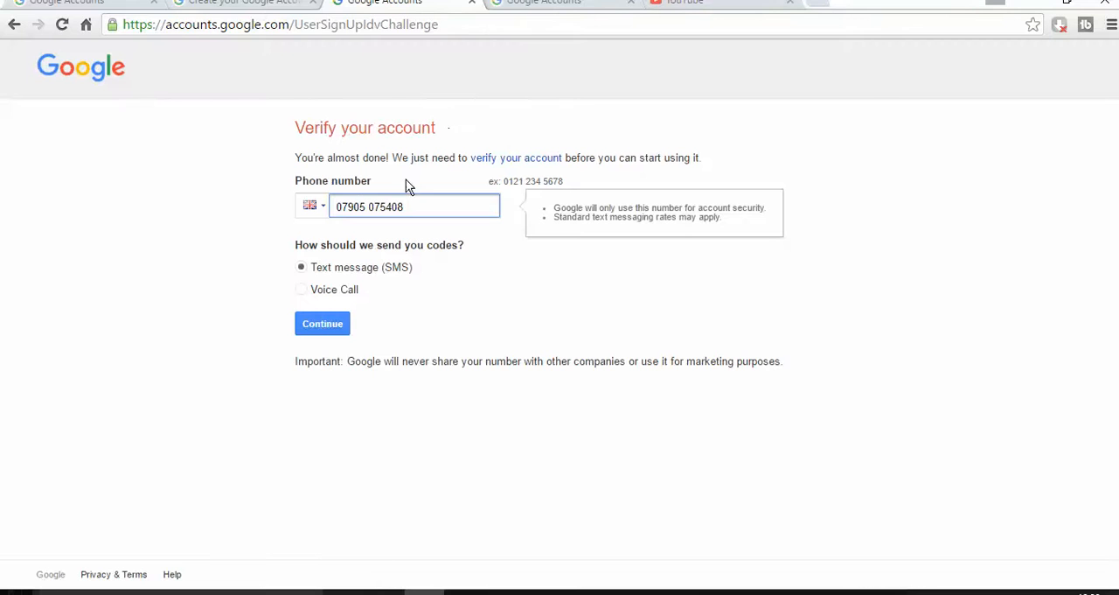
pyautogui.moveTo(391, 462)
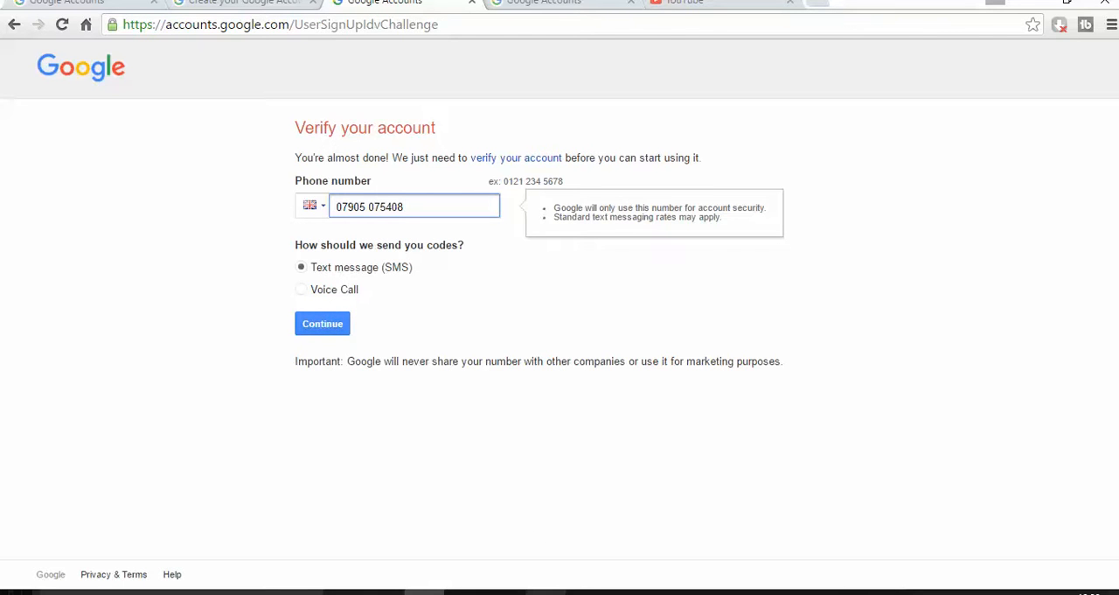
pyautogui.click(322, 324)
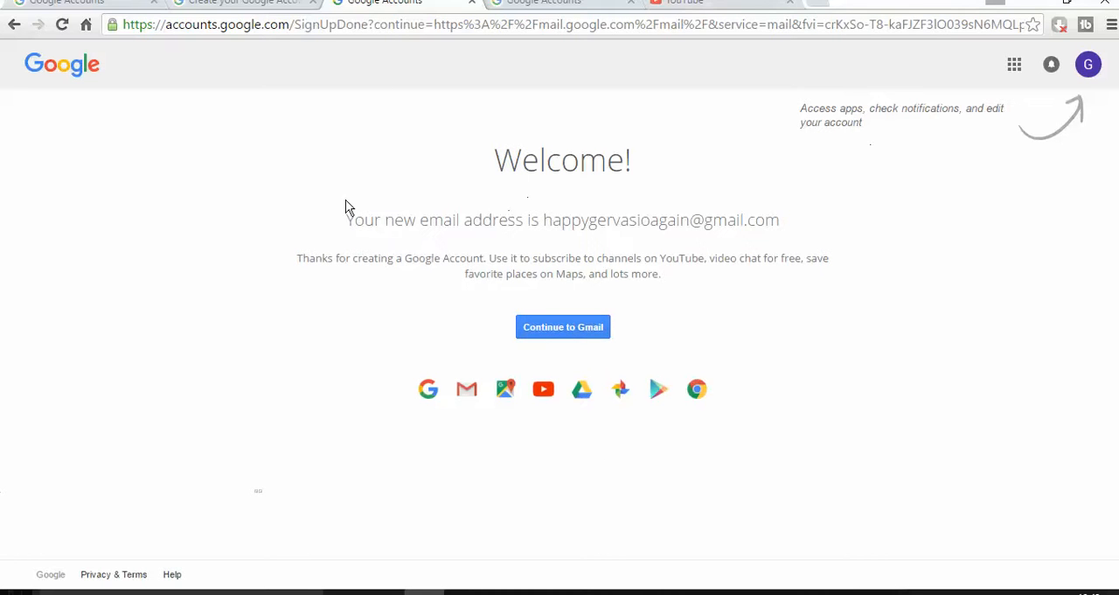
# Step: Continue from the Welcome page so Gmail loads the new happygervasioagain mailbox
pyautogui.click(563, 326)
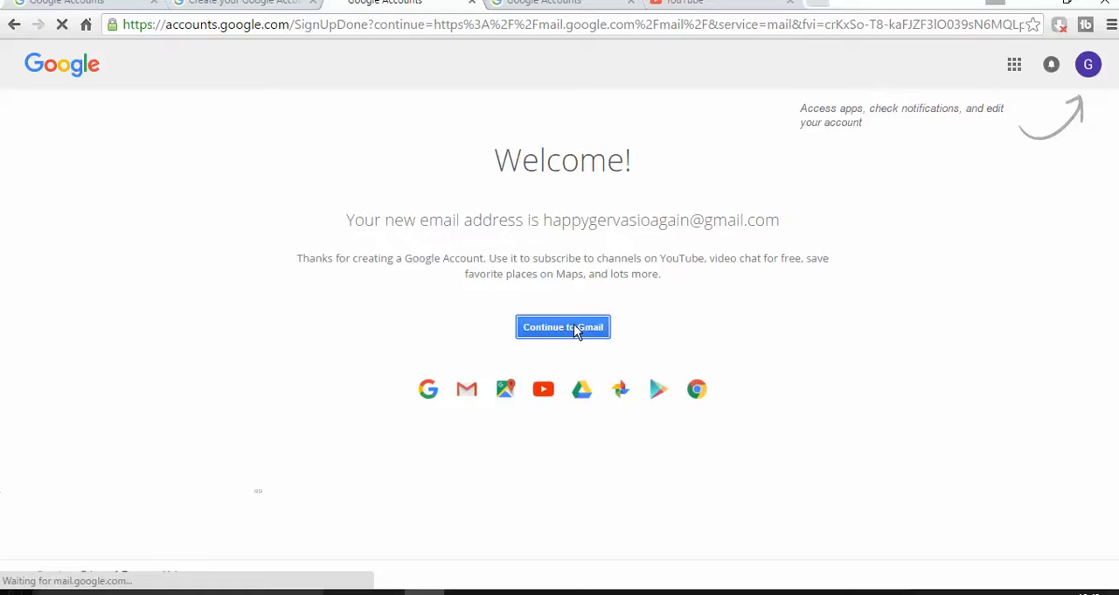
pyautogui.moveTo(578, 341)
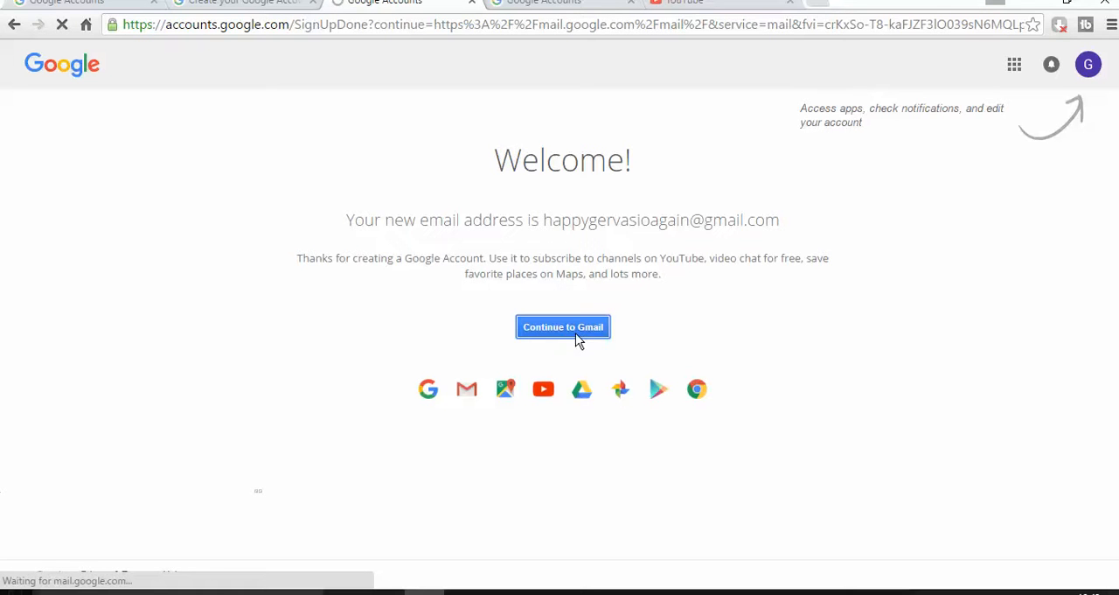
pyautogui.click(564, 326)
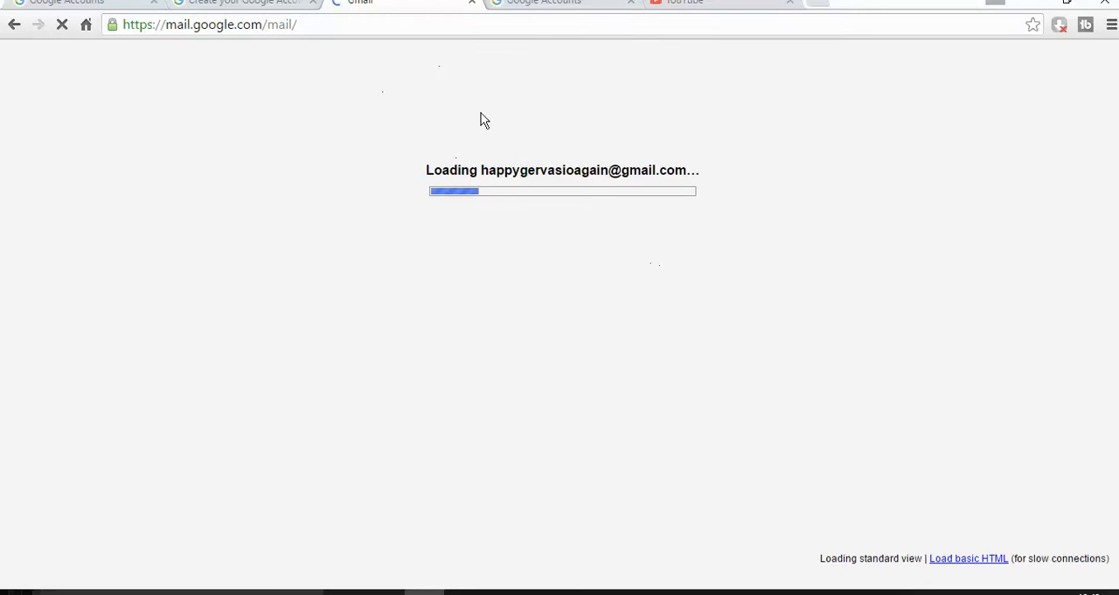
pyautogui.moveTo(621, 16)
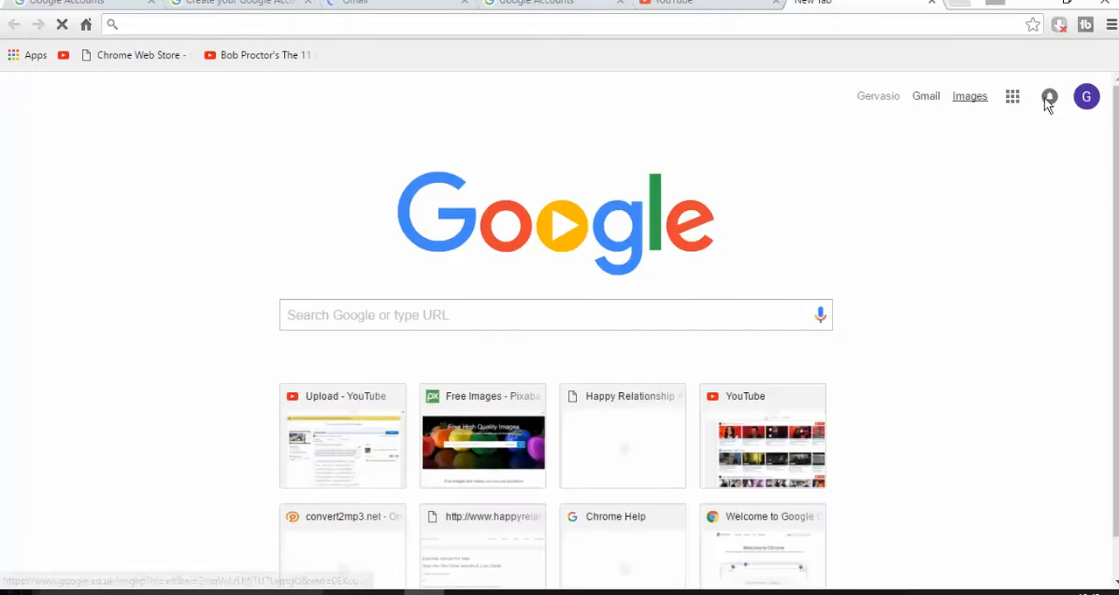
# Step: Go to YouTube's home page through the Google apps list
pyautogui.click(1012, 95)
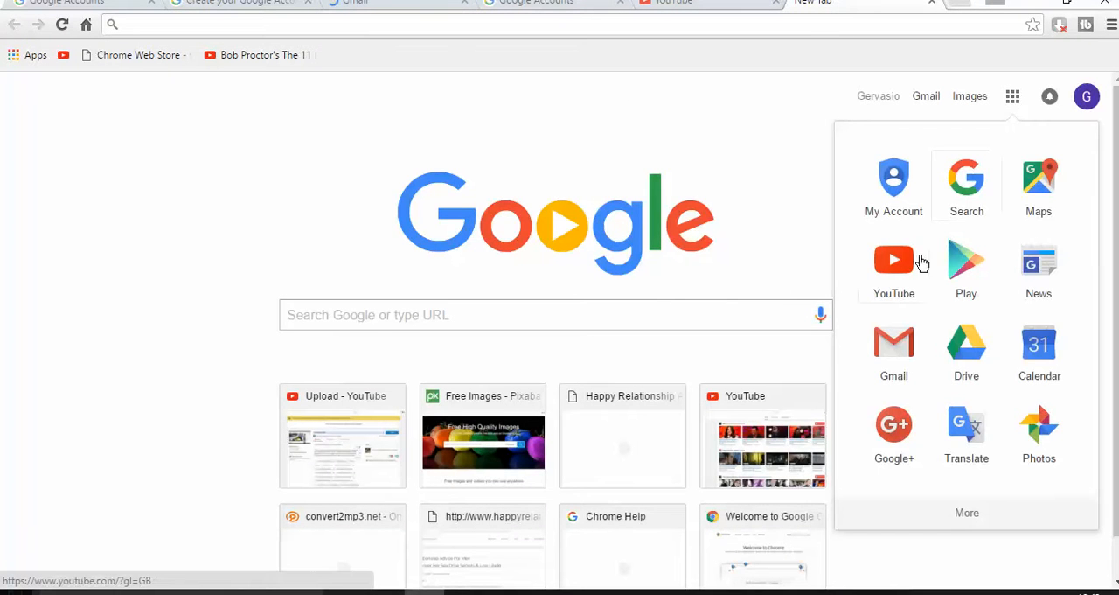
pyautogui.click(894, 259)
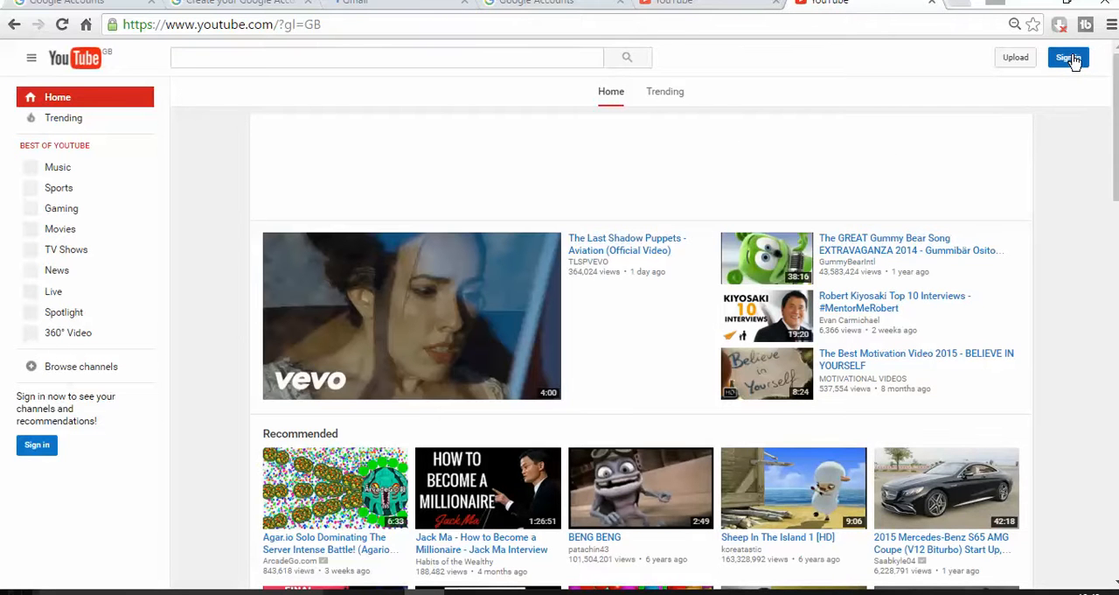
# Step: Sign in to YouTube with the new account, landing on the signed-in home page
pyautogui.click(1067, 57)
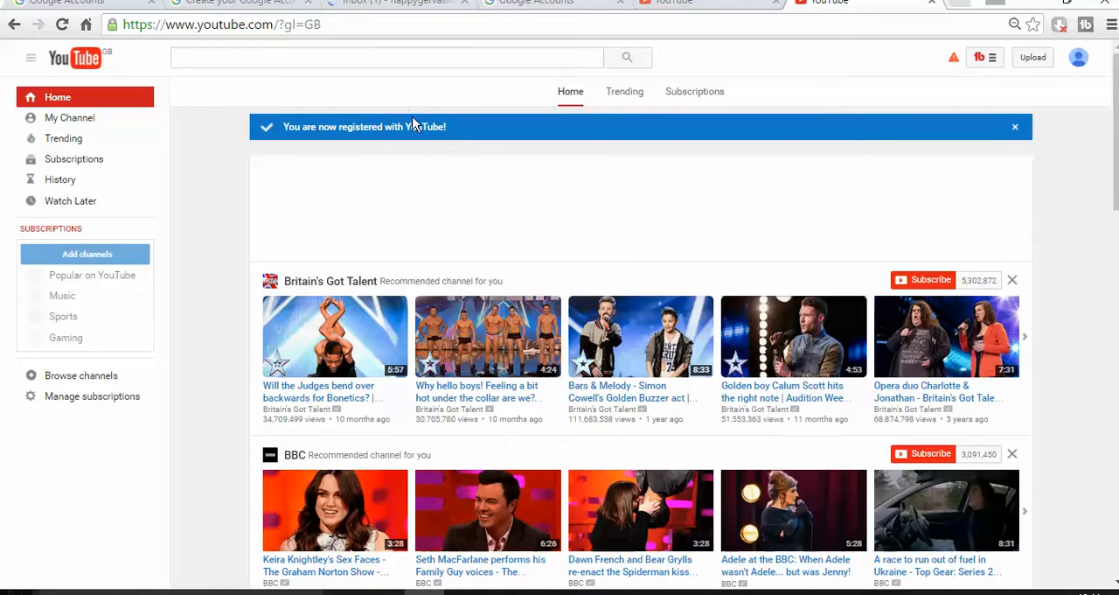
pyautogui.moveTo(307, 147)
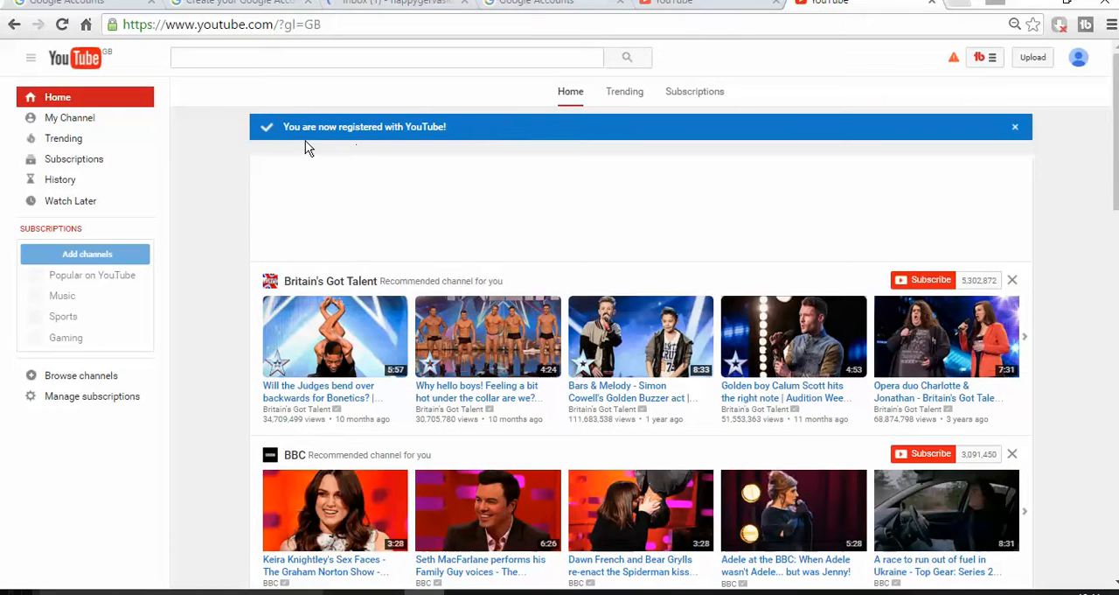
pyautogui.click(385, 57)
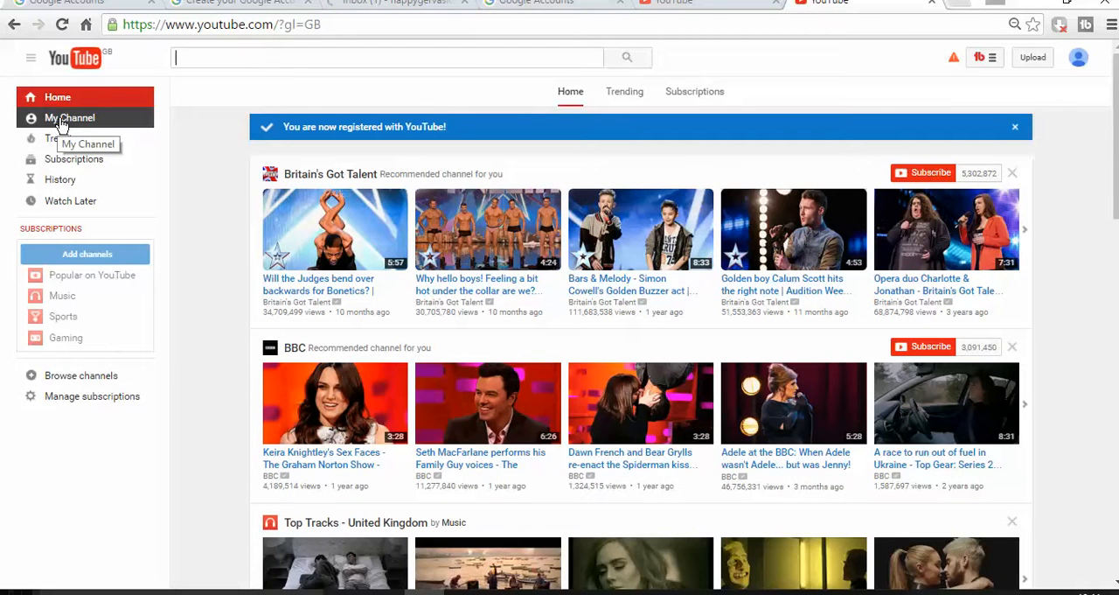
# Step: Create the channel 'Gervasio Da Gloria' from My Channel via the 'Use YouTube as...' dialog
pyautogui.click(70, 117)
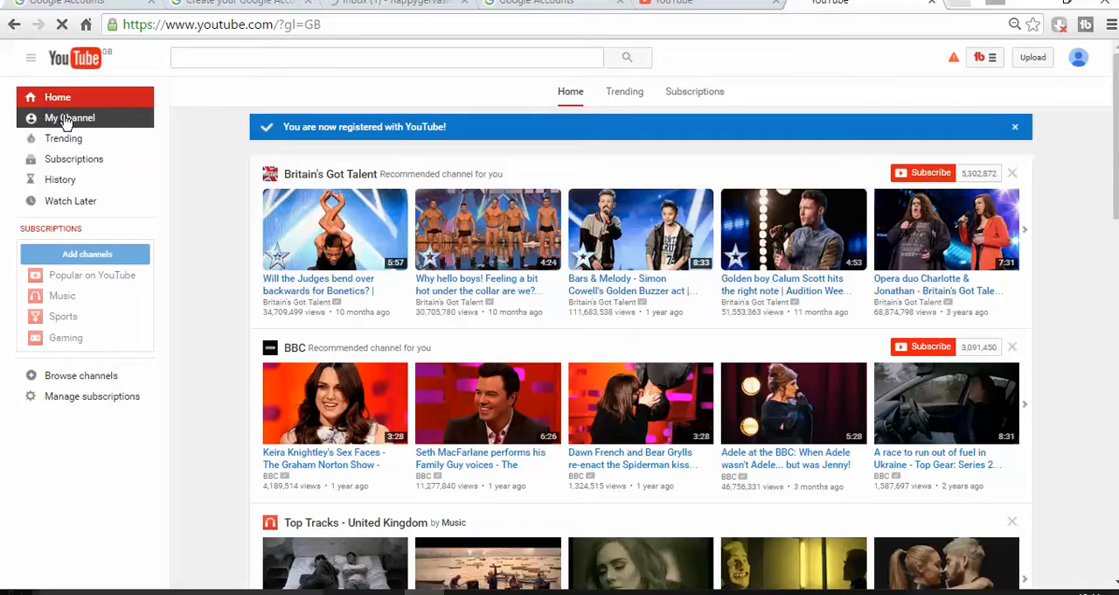
pyautogui.click(69, 117)
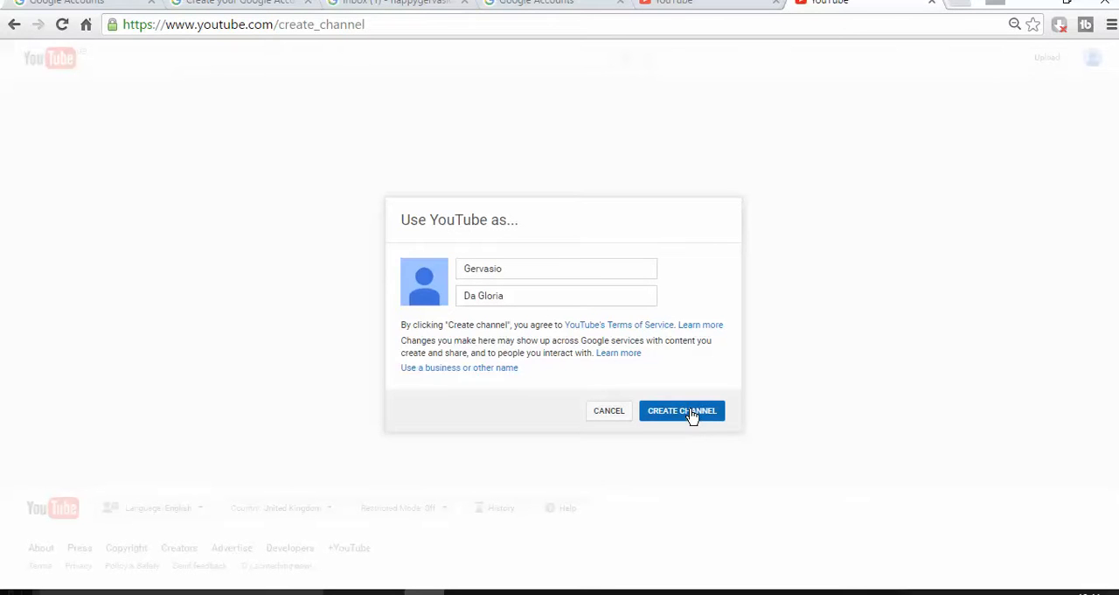
pyautogui.click(681, 410)
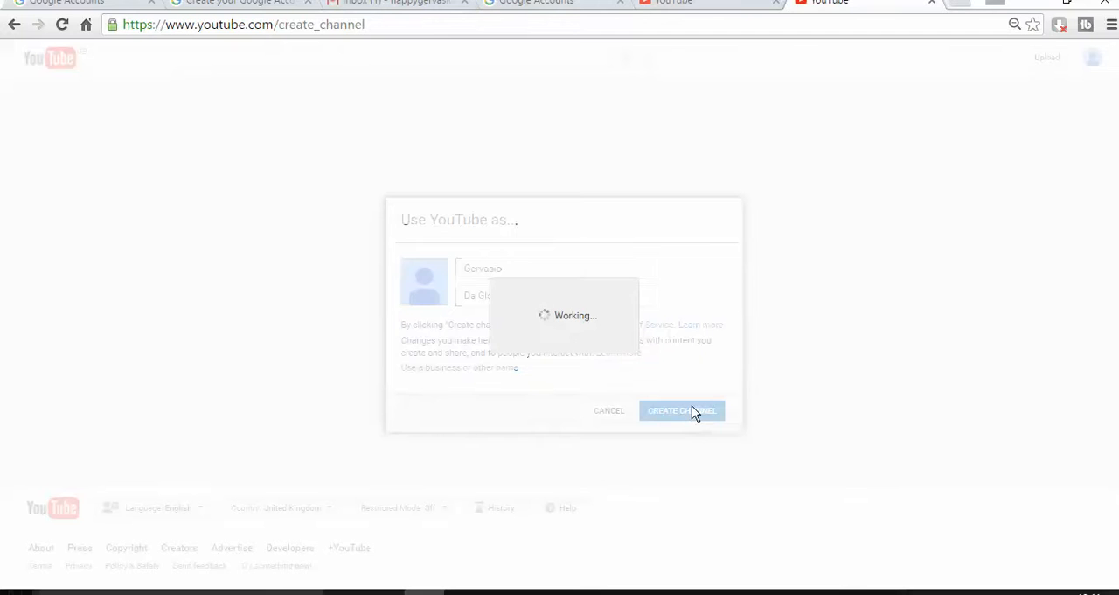
pyautogui.click(682, 410)
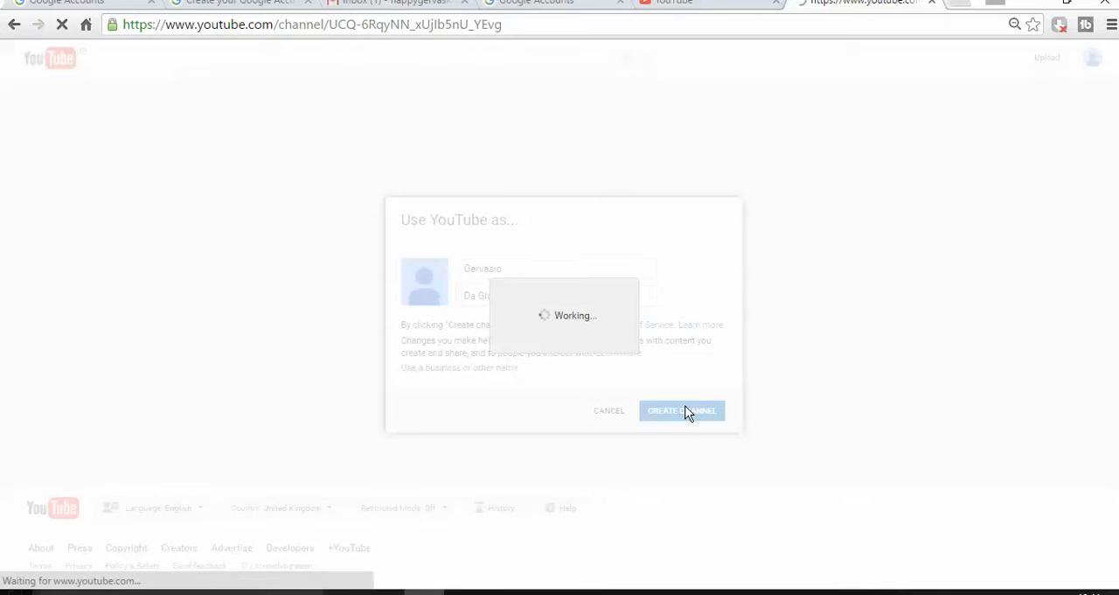
pyautogui.click(682, 410)
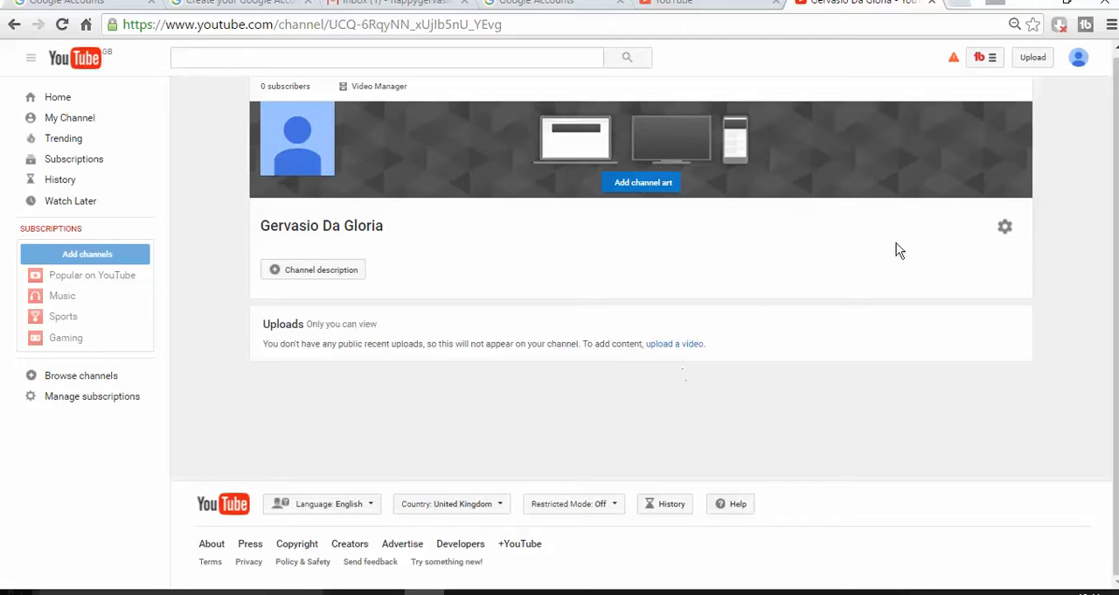
pyautogui.moveTo(669, 240)
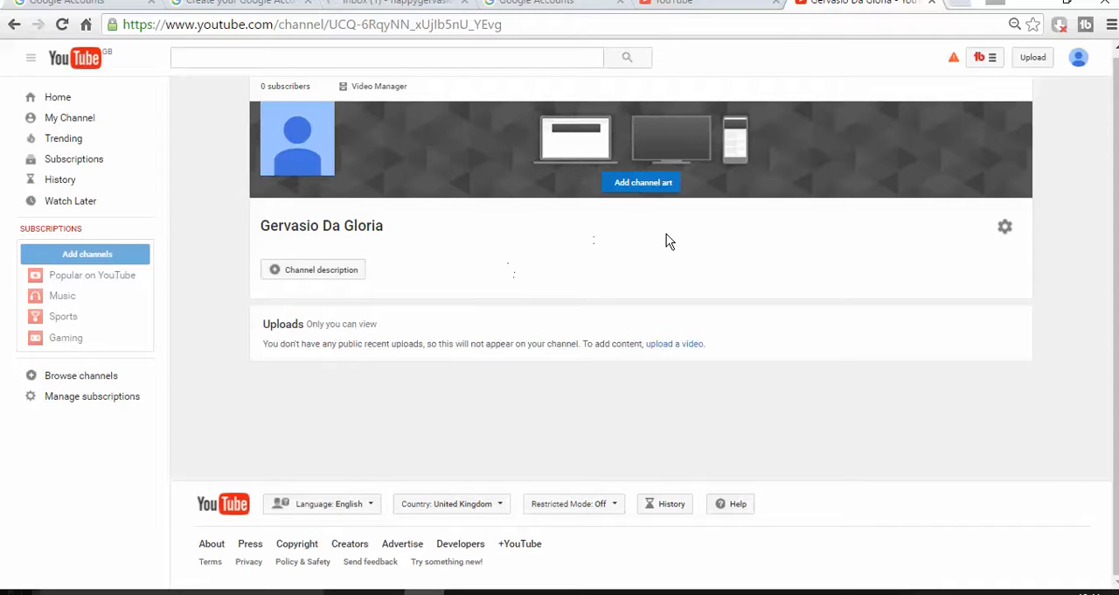
pyautogui.moveTo(1002, 227)
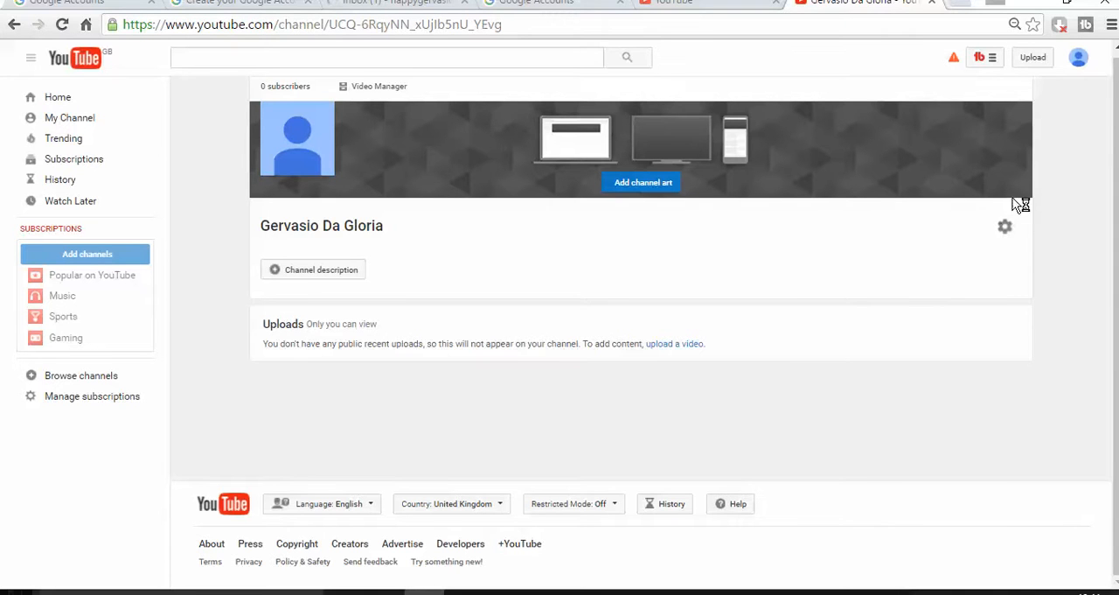
pyautogui.moveTo(726, 208)
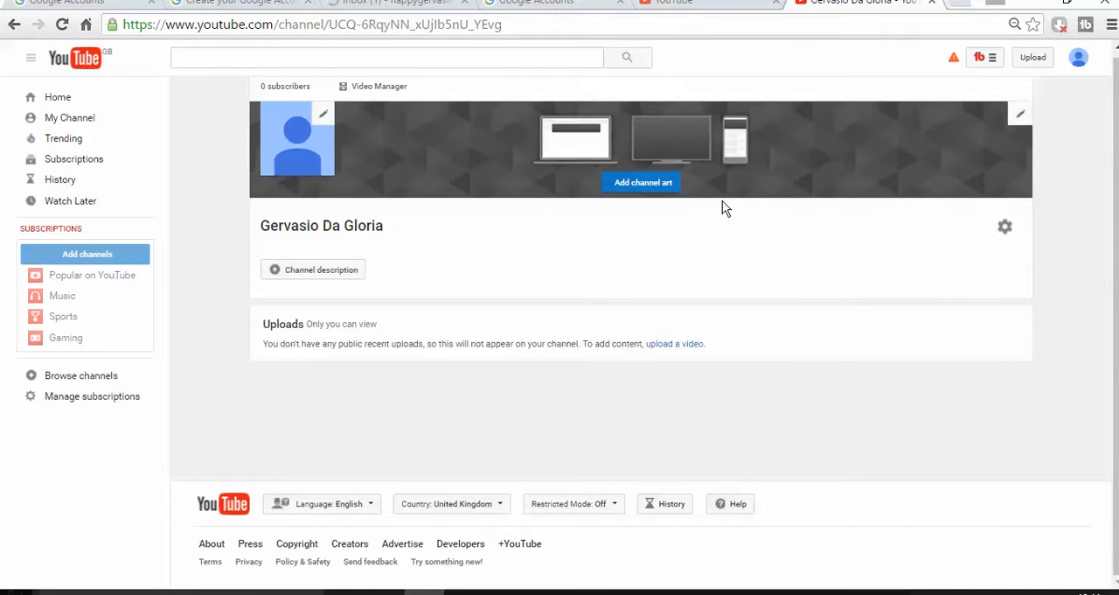
pyautogui.moveTo(1021, 213)
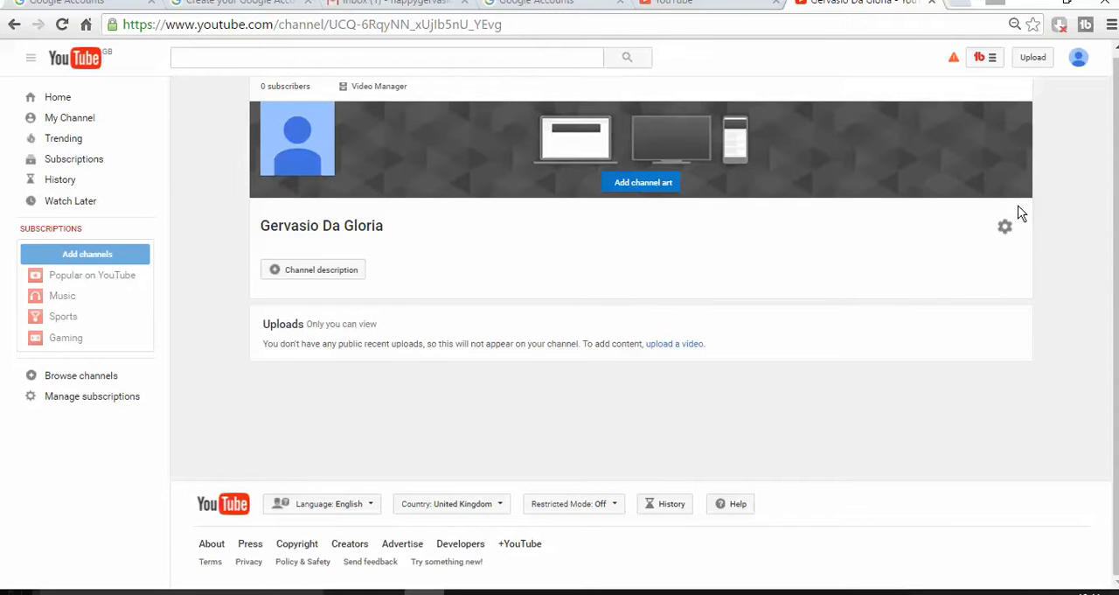
pyautogui.moveTo(1012, 220)
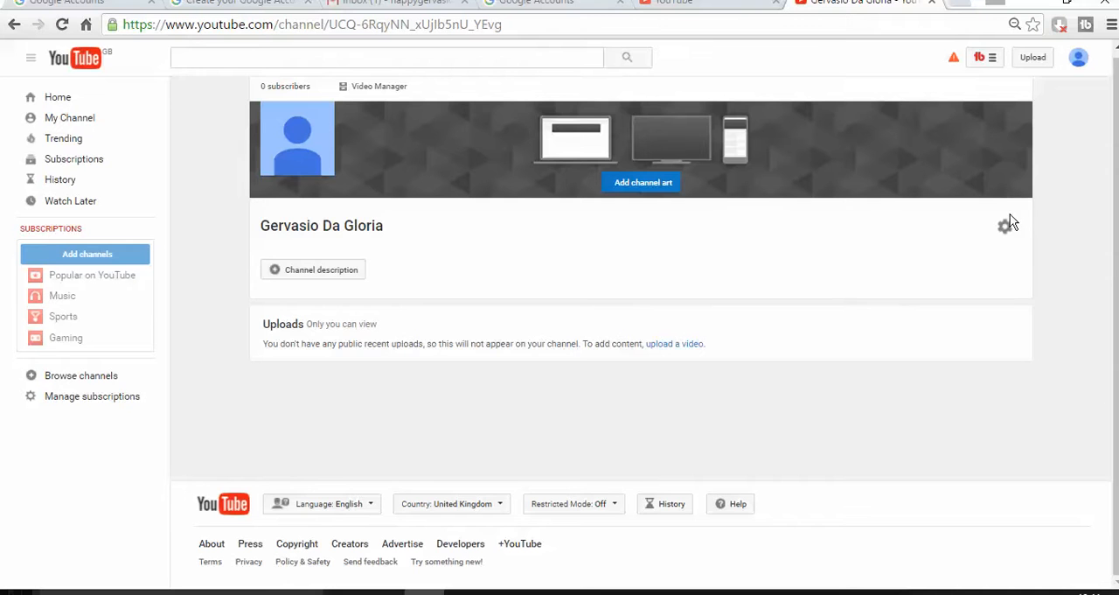
pyautogui.moveTo(929, 252)
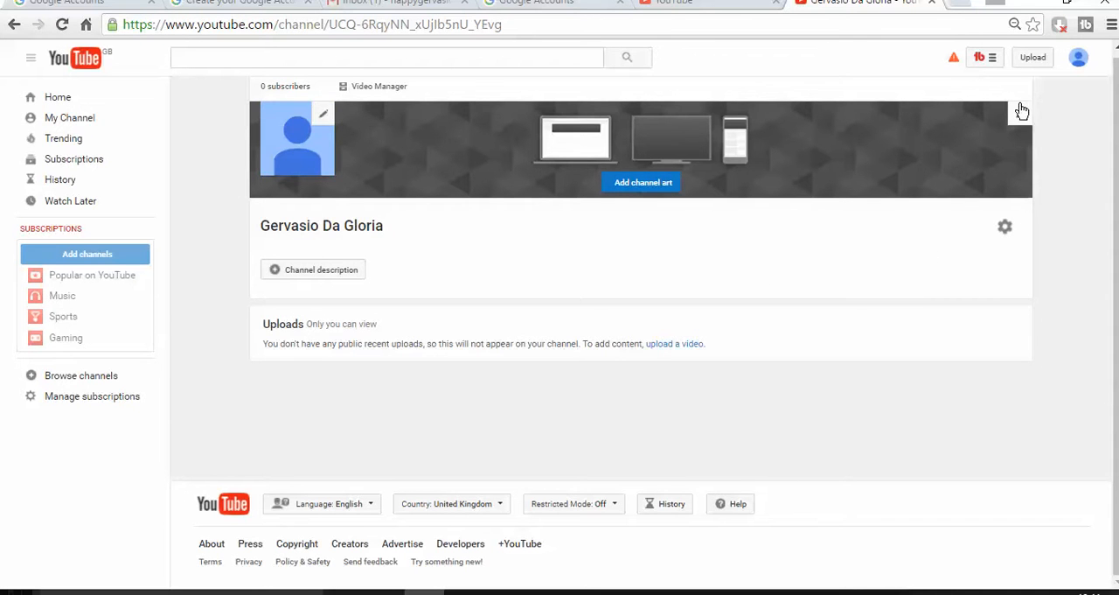
pyautogui.moveTo(1020, 278)
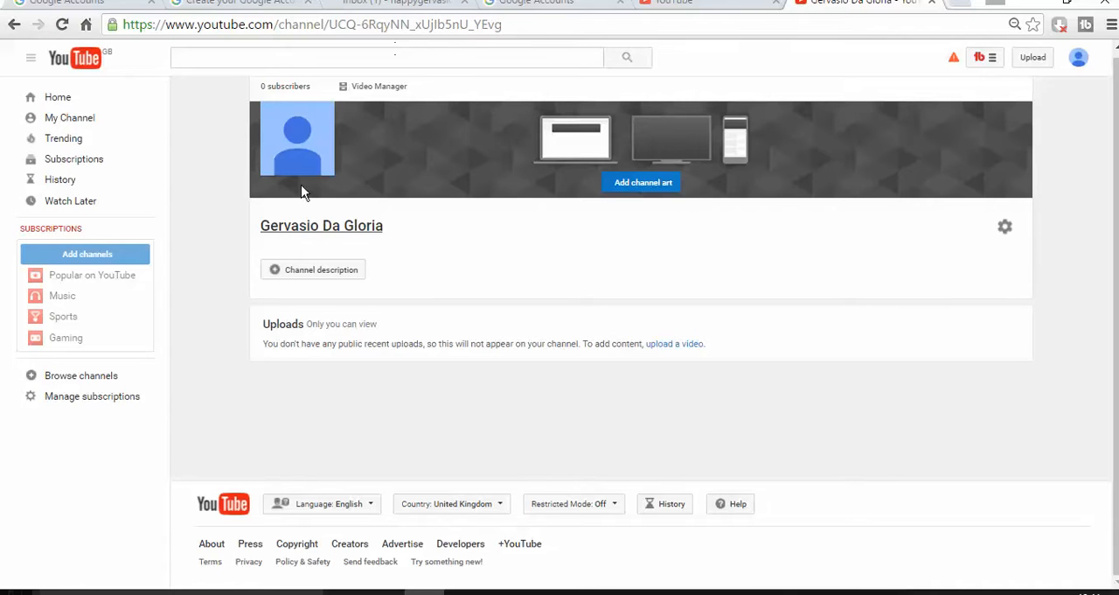
pyautogui.click(313, 270)
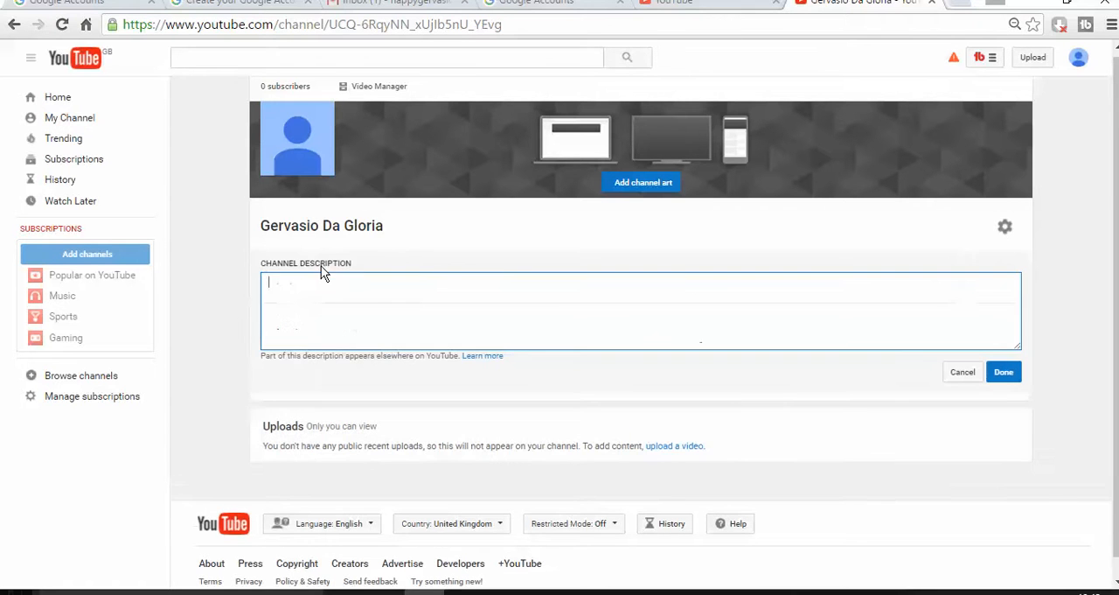
pyautogui.scroll(-3)
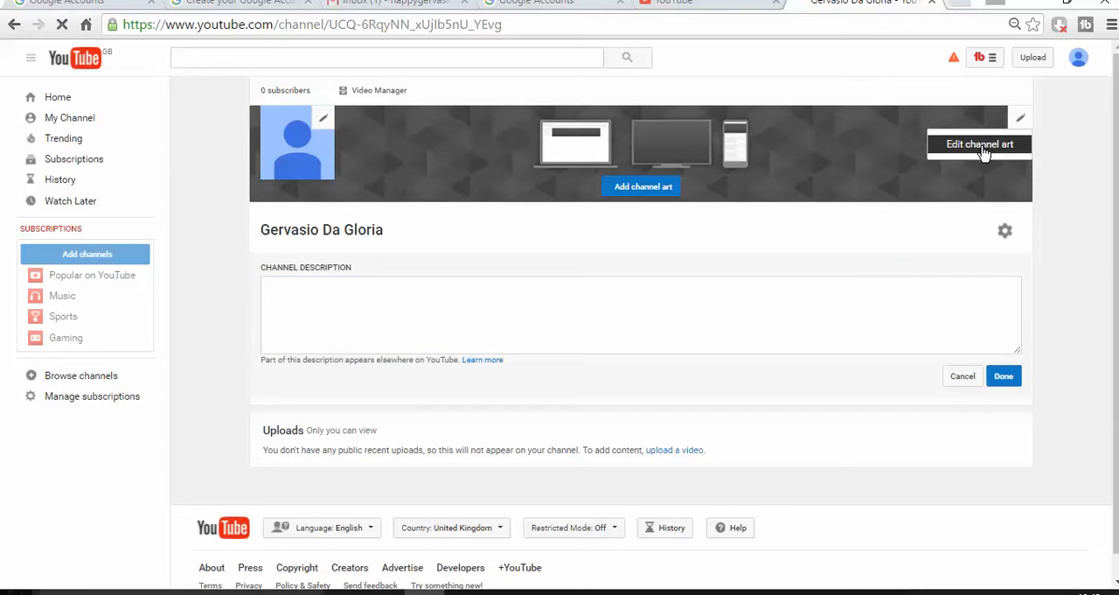
pyautogui.click(979, 143)
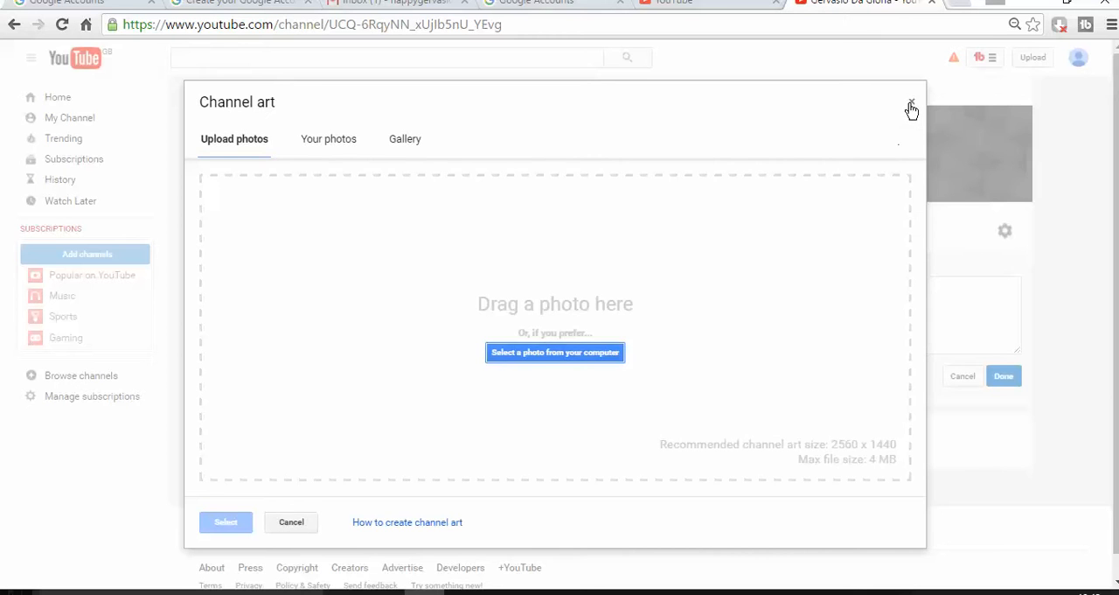
pyautogui.click(910, 104)
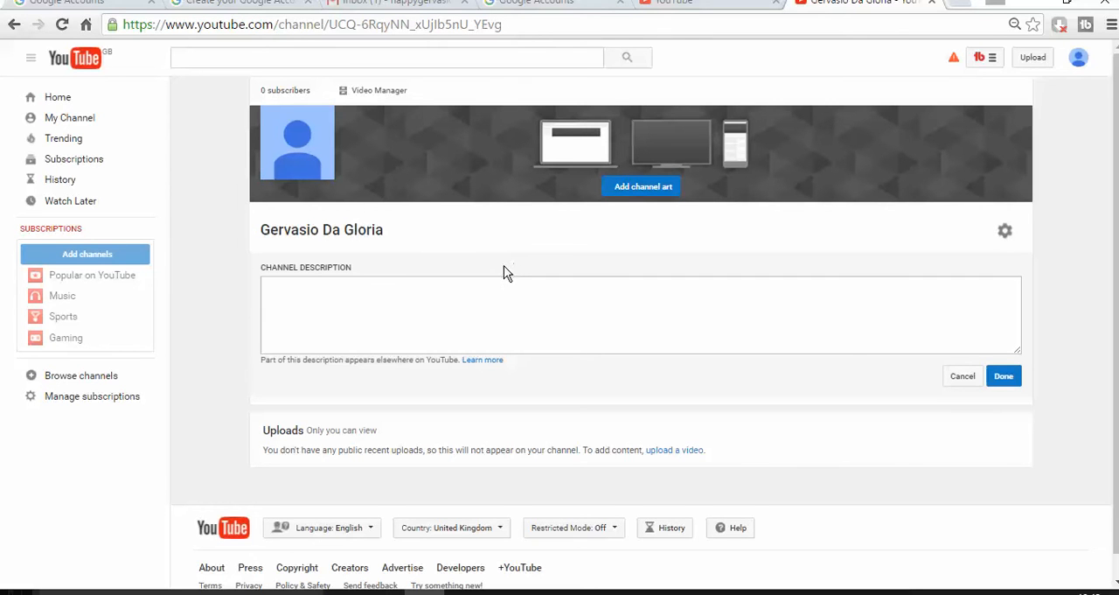
pyautogui.moveTo(1004, 376)
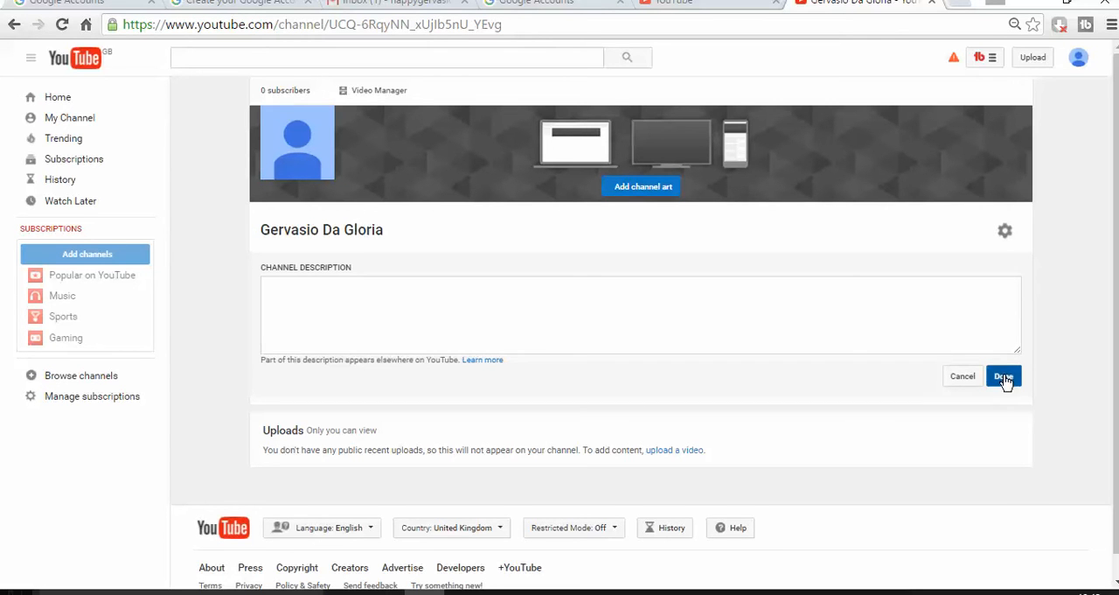
pyautogui.click(1007, 376)
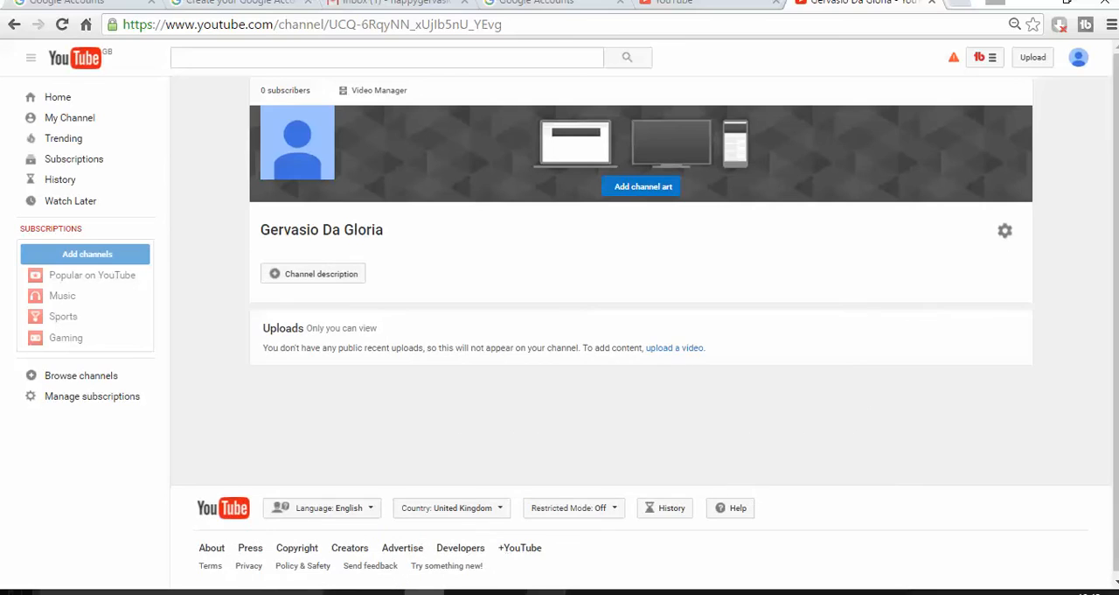